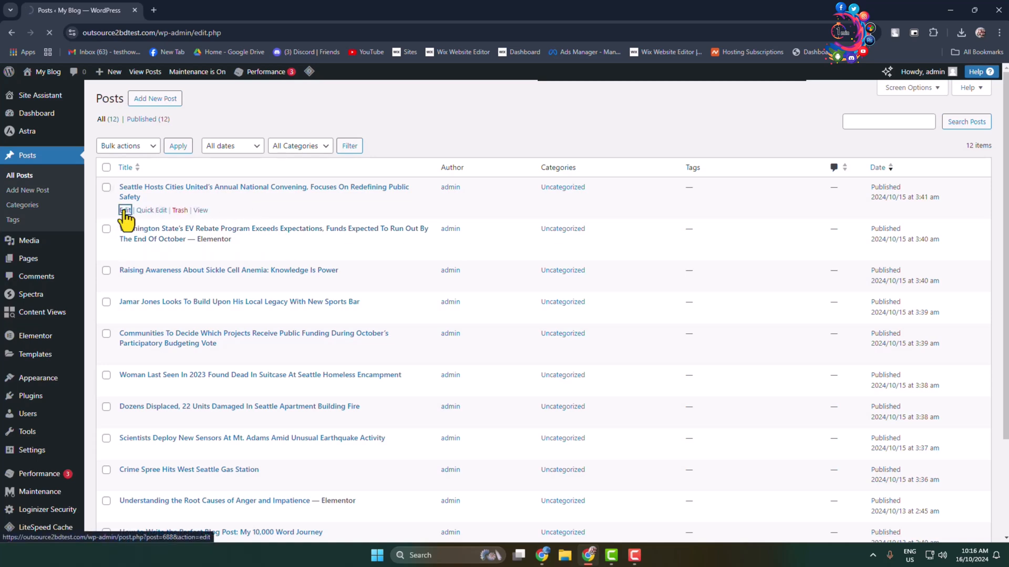
- Open the Seattle Cities United post in the block editor and scroll to its opening paragraph
{"action": "left_click", "coordinate": [125, 210]}
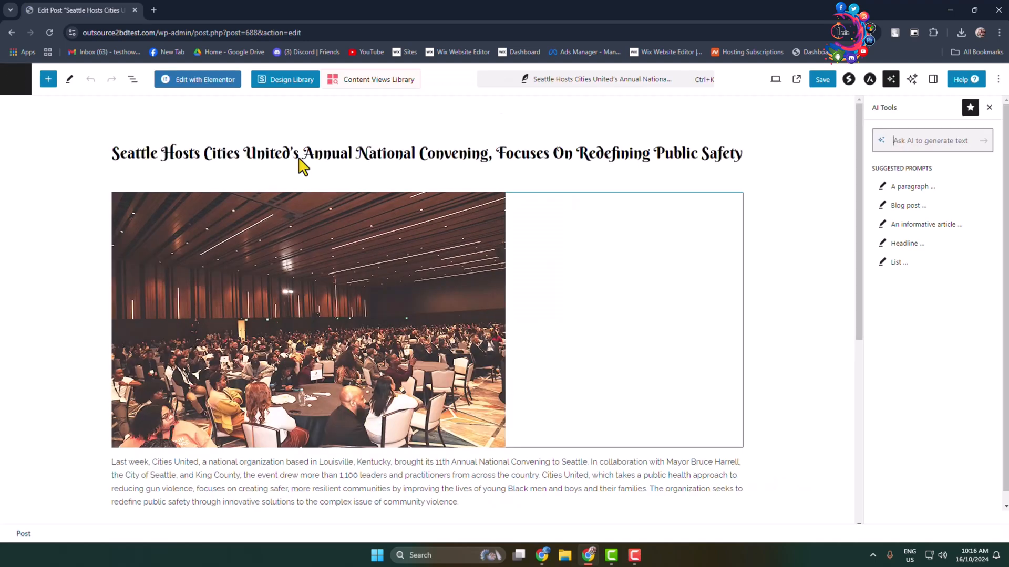
{"action": "mouse_move", "coordinate": [650, 215]}
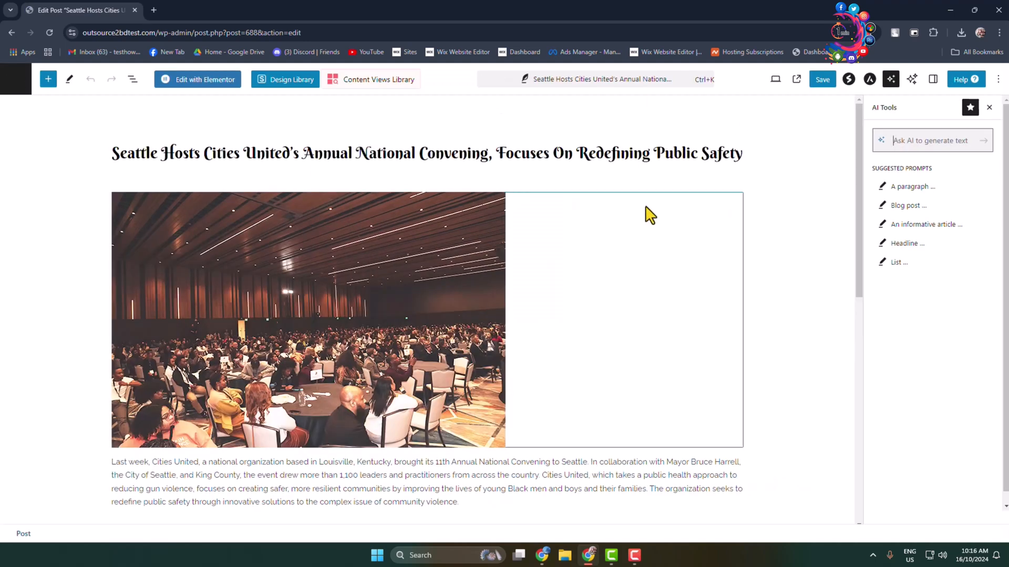
{"action": "scroll", "scroll_direction": "down", "scroll_amount": 3}
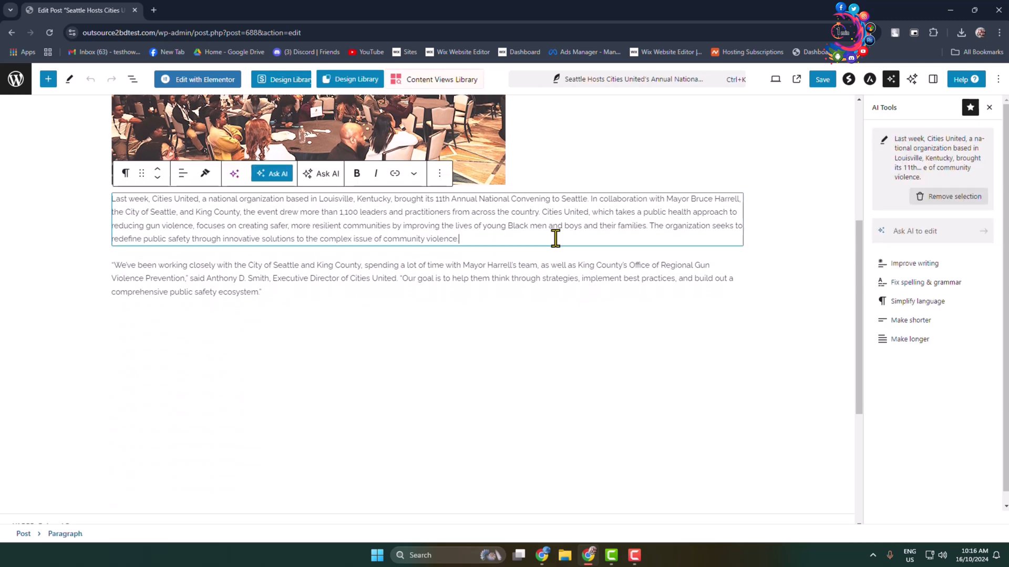
{"action": "mouse_move", "coordinate": [555, 256]}
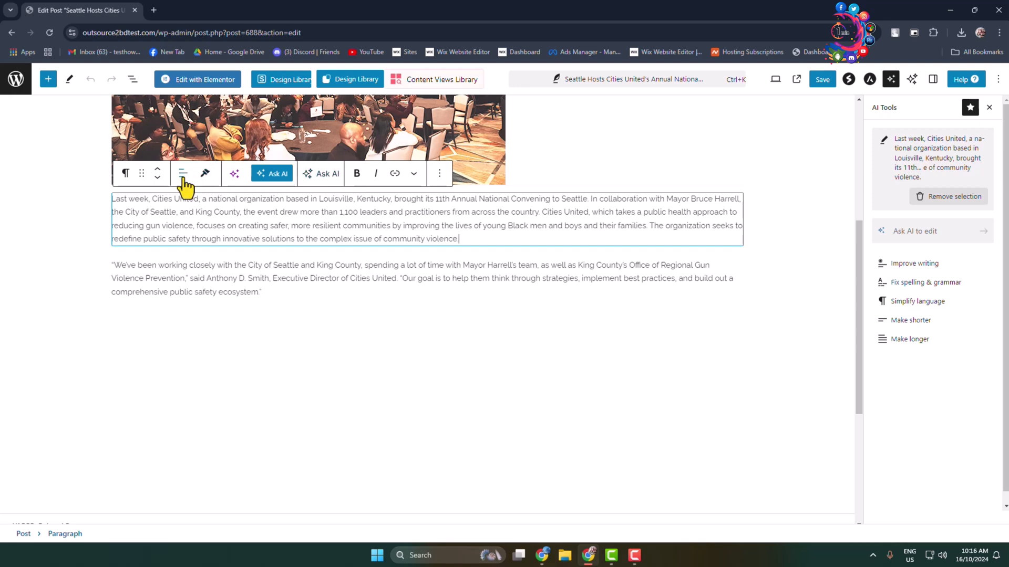
- Show the left, center and right alignment choices for the opening paragraph
{"action": "left_click", "coordinate": [183, 173]}
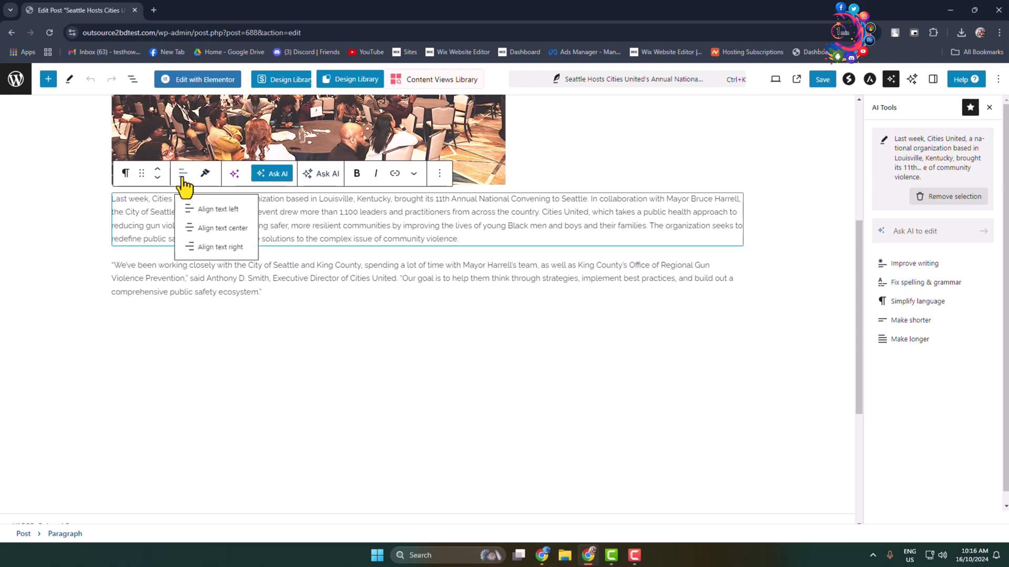
{"action": "mouse_move", "coordinate": [221, 227]}
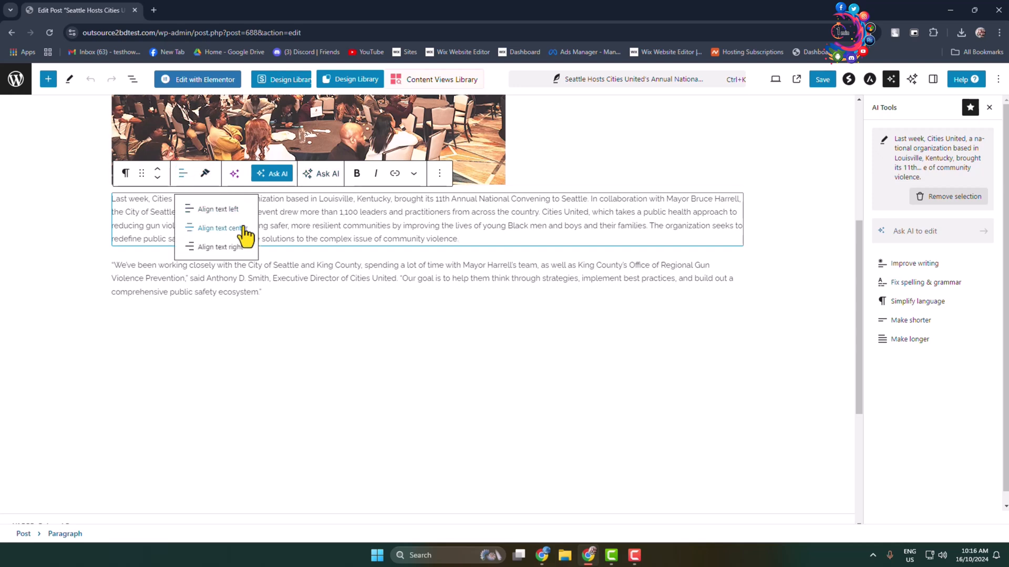
{"action": "mouse_move", "coordinate": [195, 250]}
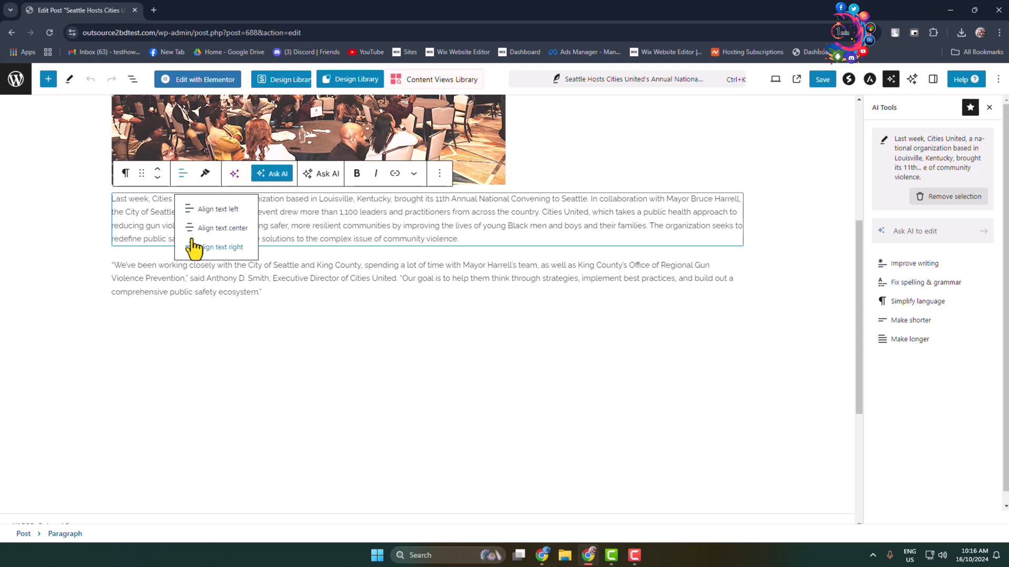
{"action": "mouse_move", "coordinate": [238, 255]}
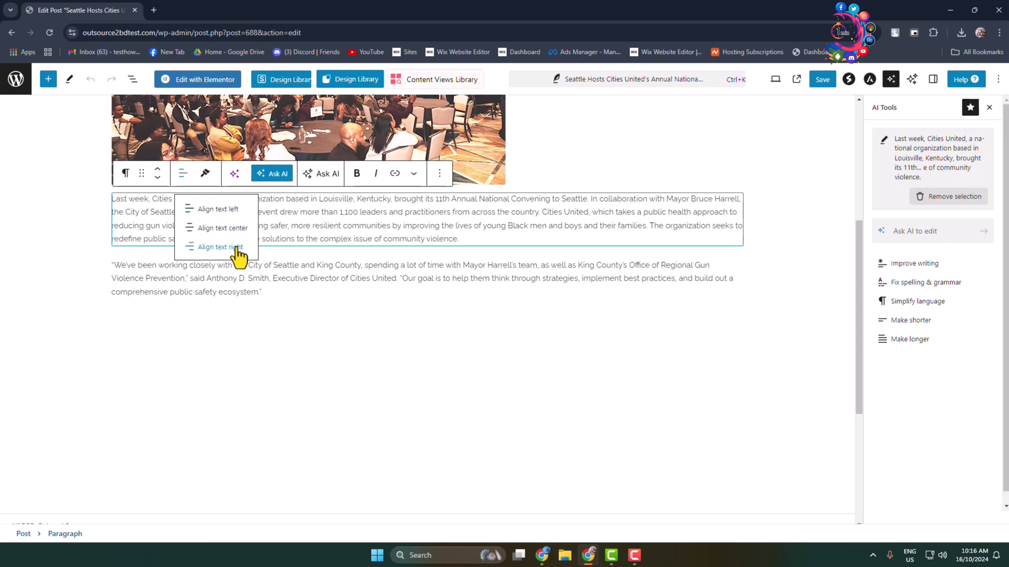
{"action": "mouse_move", "coordinate": [437, 244]}
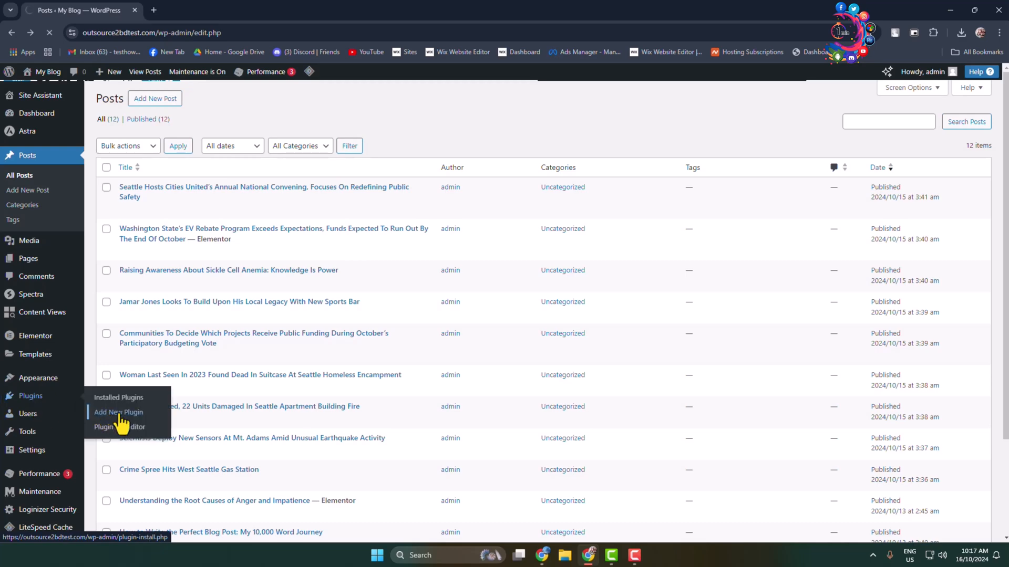
{"action": "left_click", "coordinate": [118, 412]}
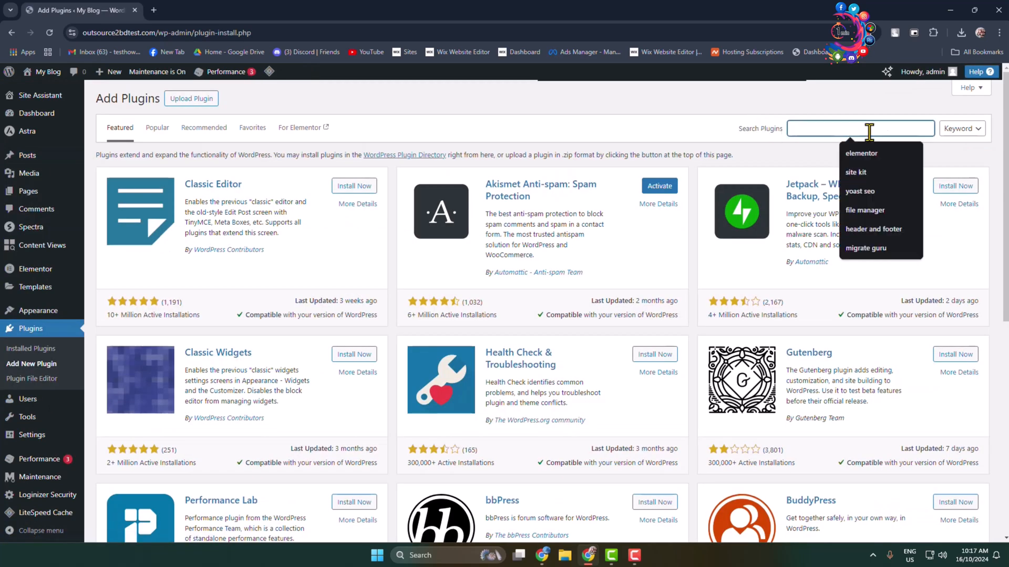
{"action": "left_click", "coordinate": [861, 153]}
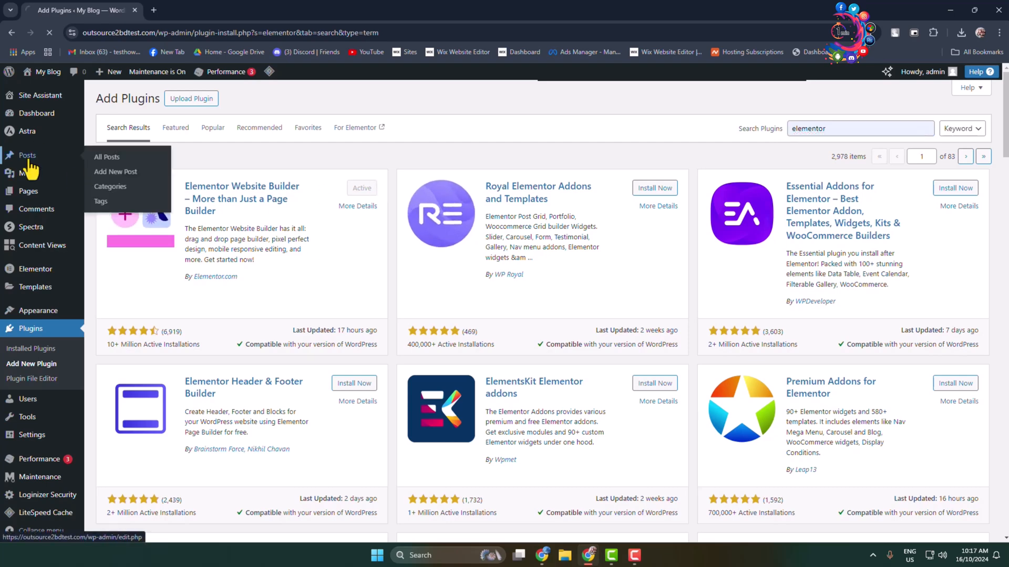
{"action": "left_click", "coordinate": [106, 156]}
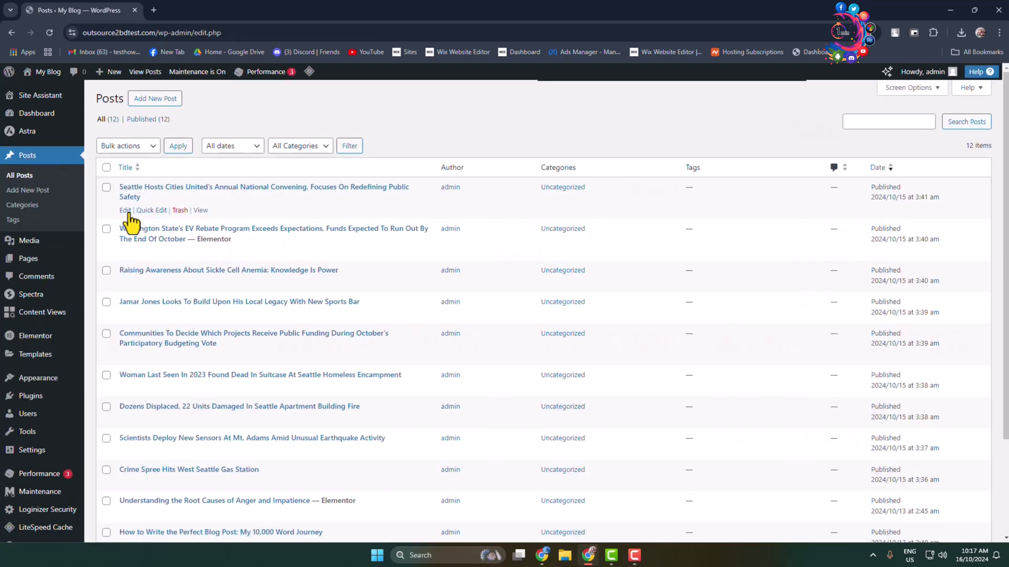
- Edit the Seattle Cities United post, then switch it to Edit with Elementor
{"action": "left_click", "coordinate": [125, 209]}
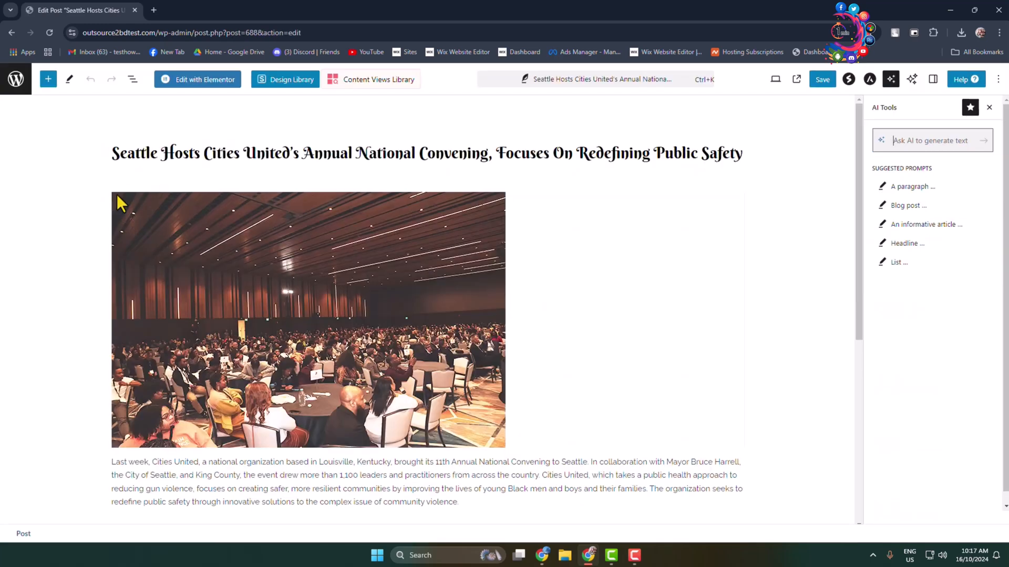
{"action": "mouse_move", "coordinate": [212, 87]}
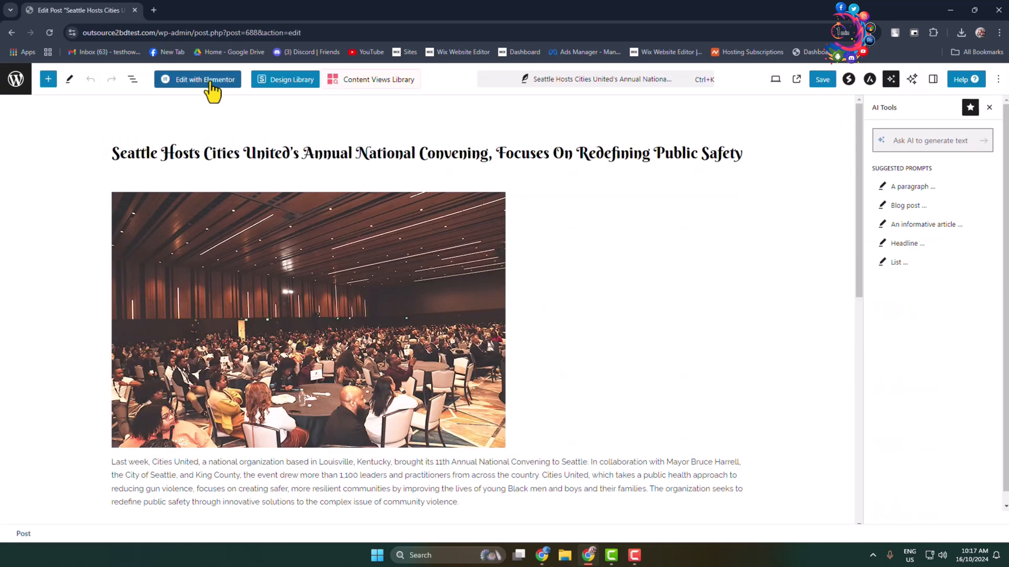
{"action": "left_click", "coordinate": [204, 79]}
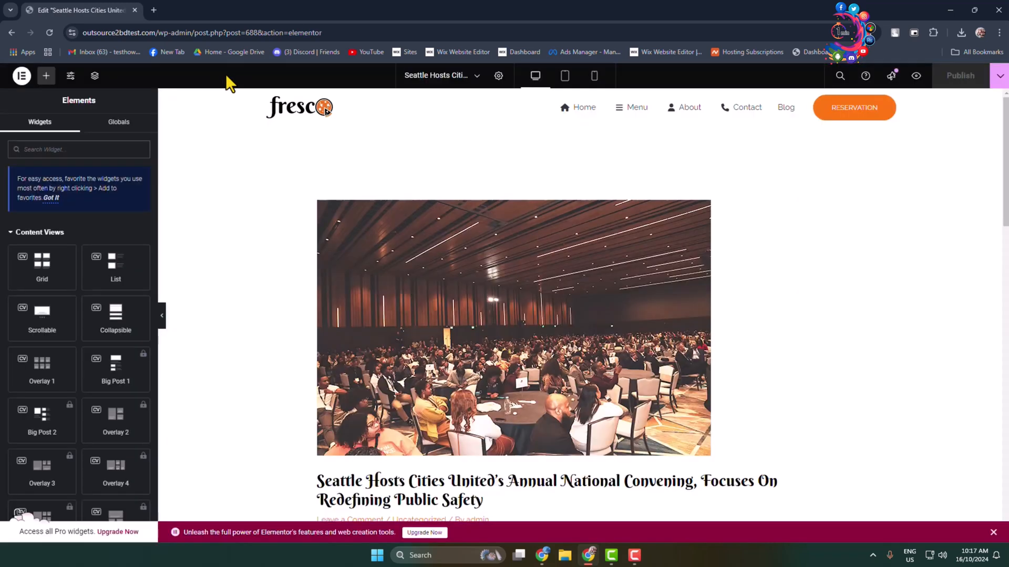
- Set the Text Editor widget's alignment to Justified on its Style tab
{"action": "scroll", "scroll_direction": "down", "scroll_amount": 3}
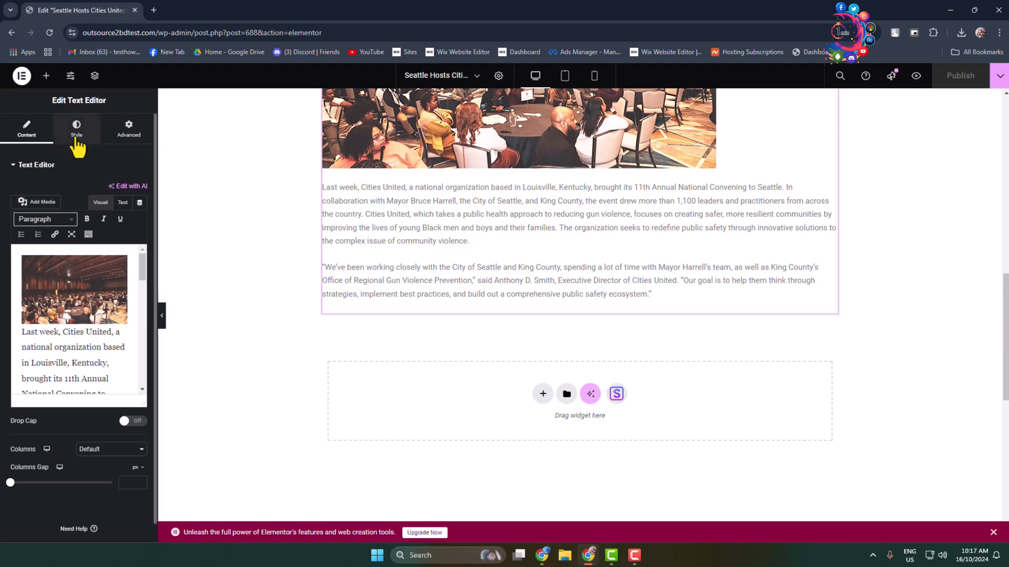
{"action": "left_click", "coordinate": [76, 129]}
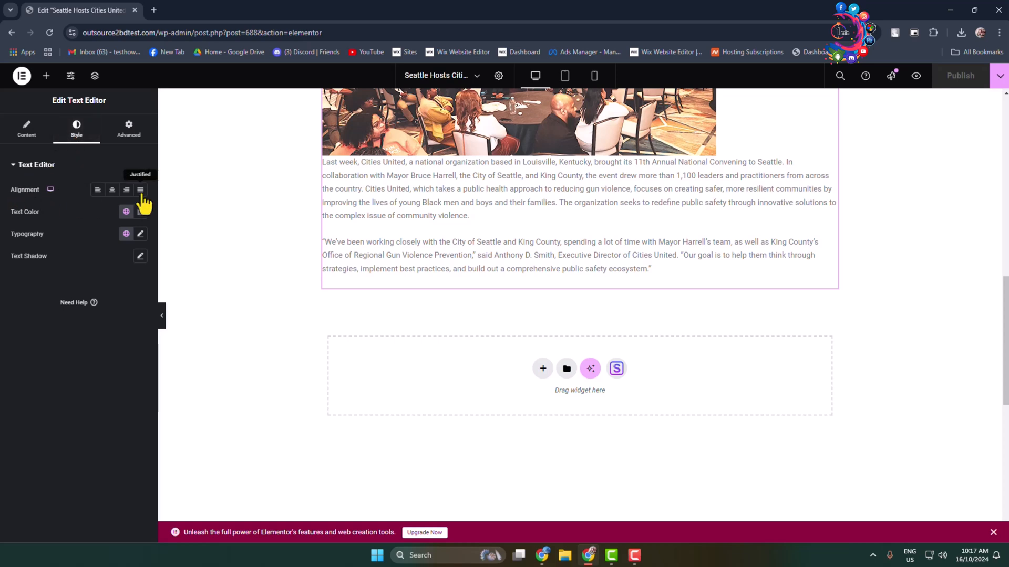
{"action": "left_click", "coordinate": [139, 189]}
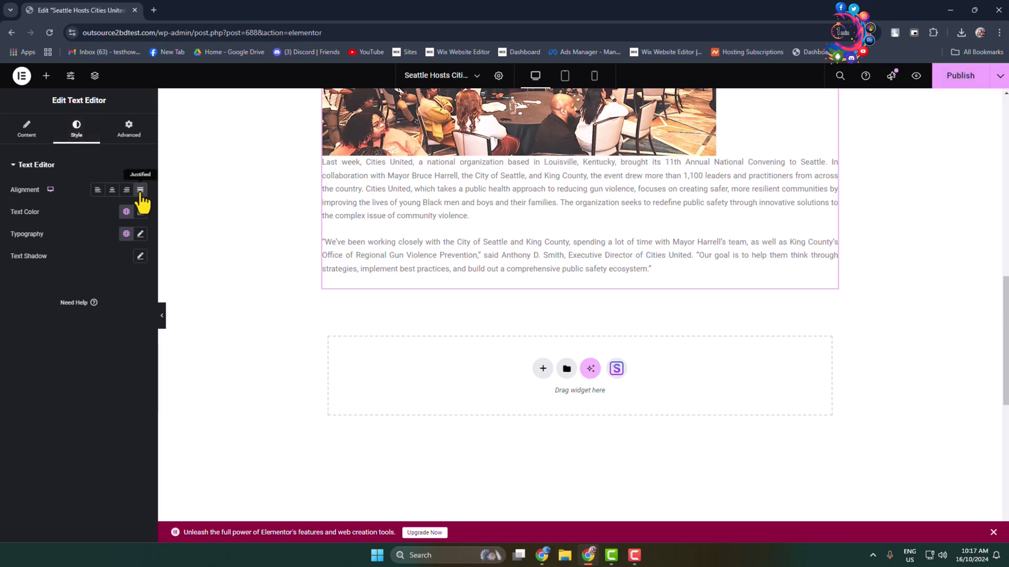